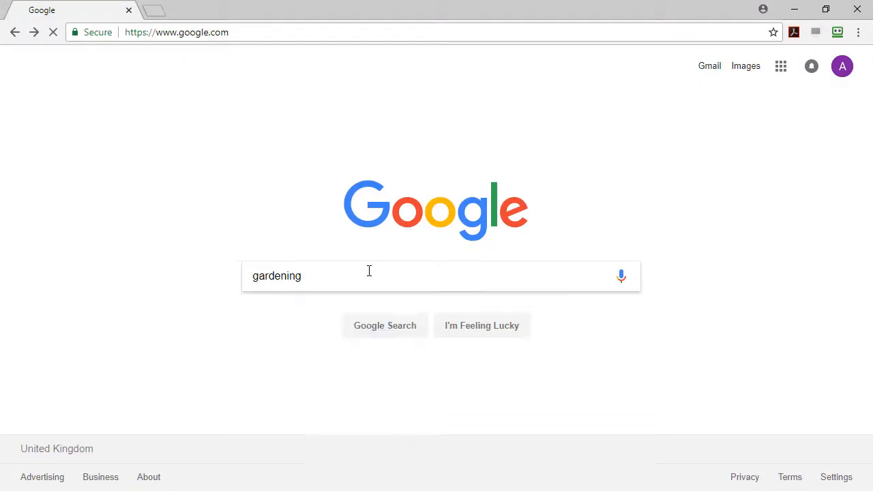
Open Thompson & Morgan's gardening-for-beginners page from the 'gardening' results and scroll down.
click(234, 240)
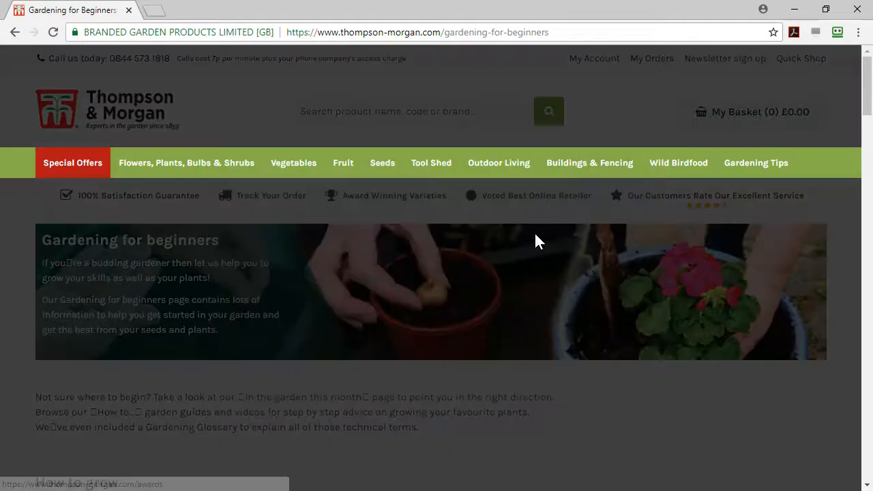
scroll(down, 3)
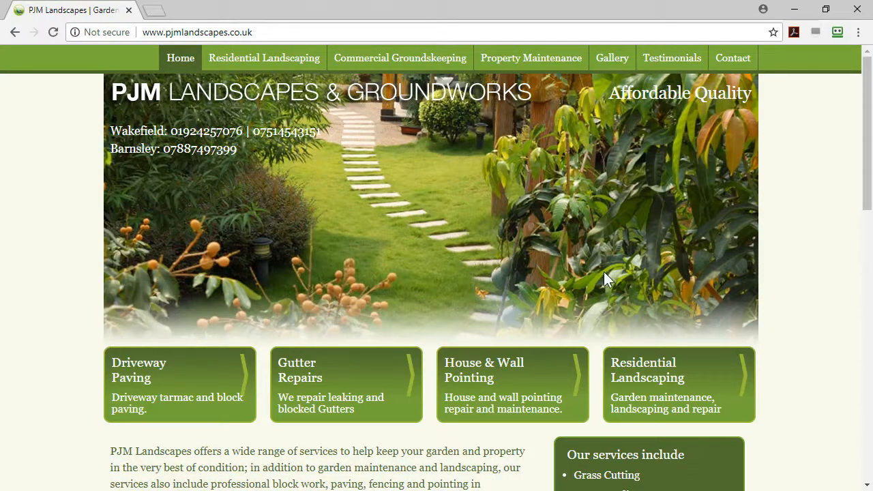
mouse_move(733, 57)
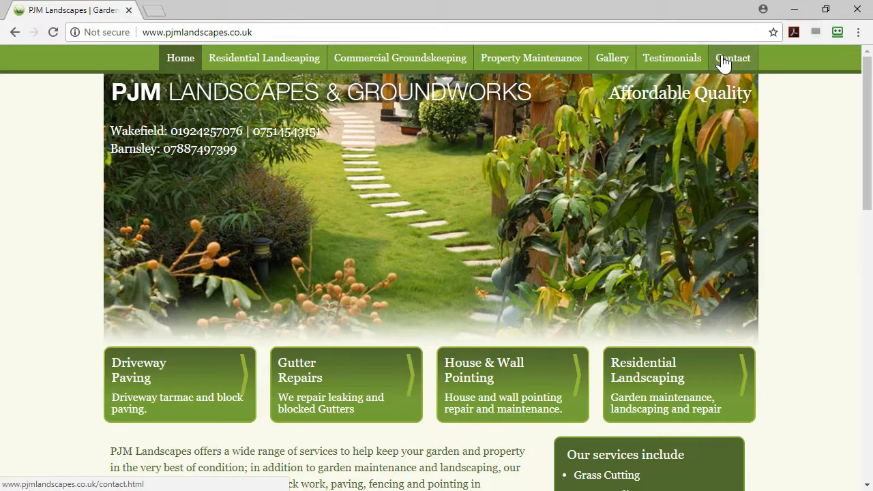